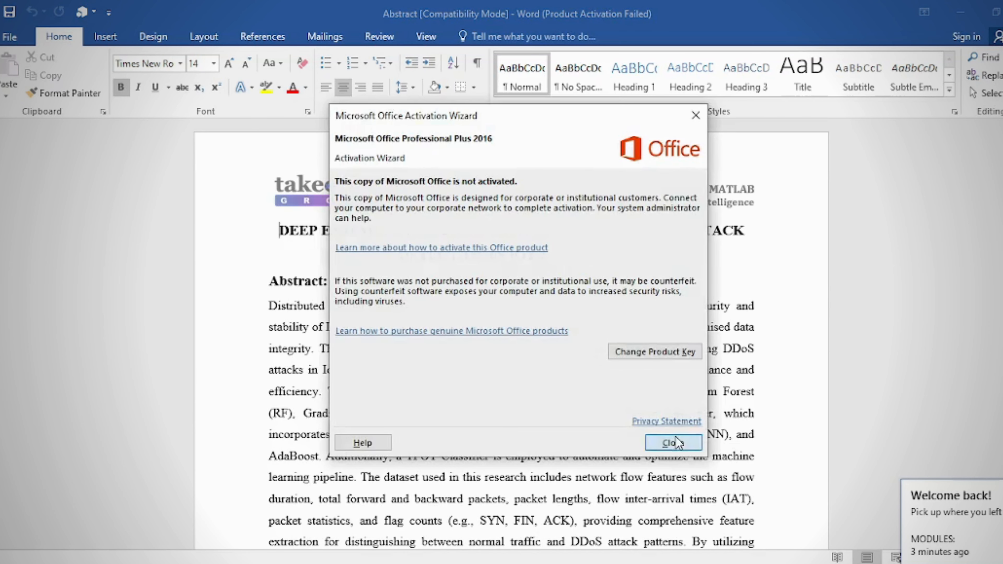
Step: Dismiss the Office Activation Wizard and scroll to the abstract's Proposed System section
left_click(673, 442)
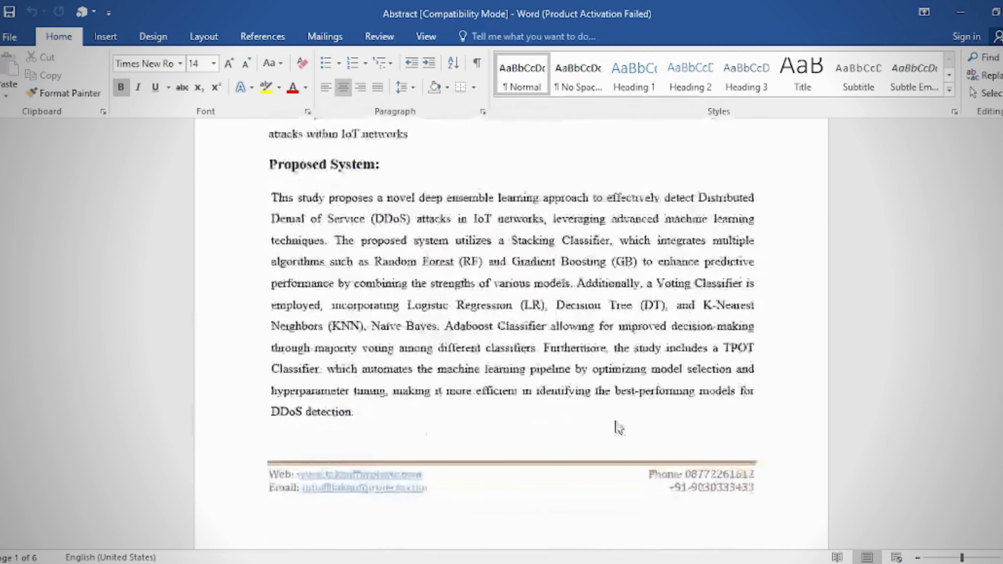
scroll("down", 3)
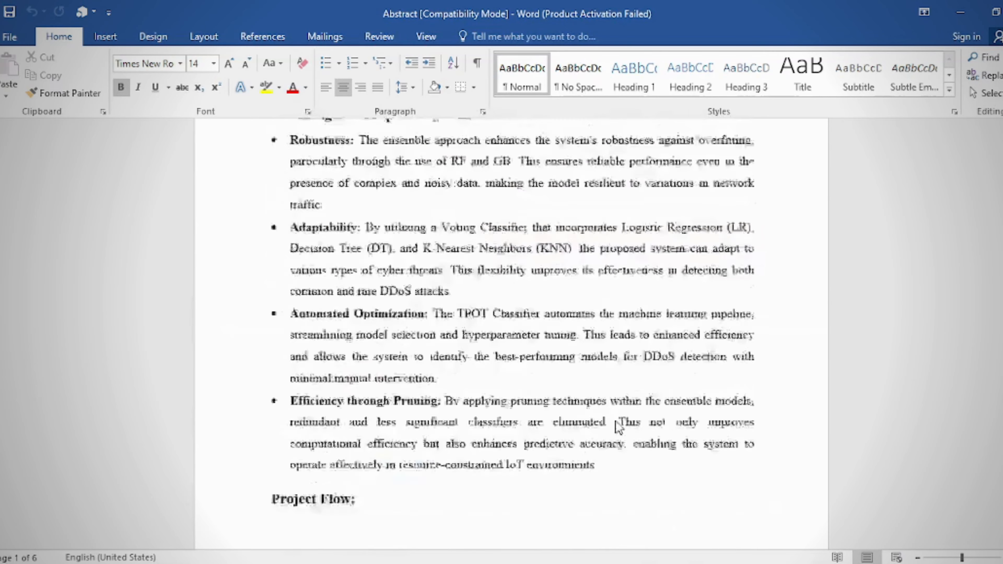
scroll("down", 3)
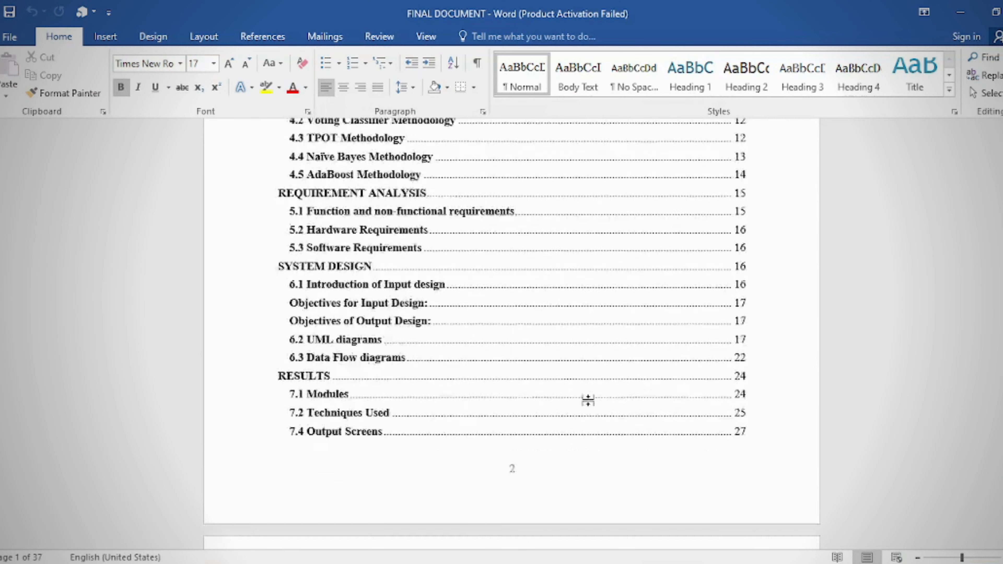
Step: Scroll through the report's methodology, requirements and system design pages
scroll("down", 3)
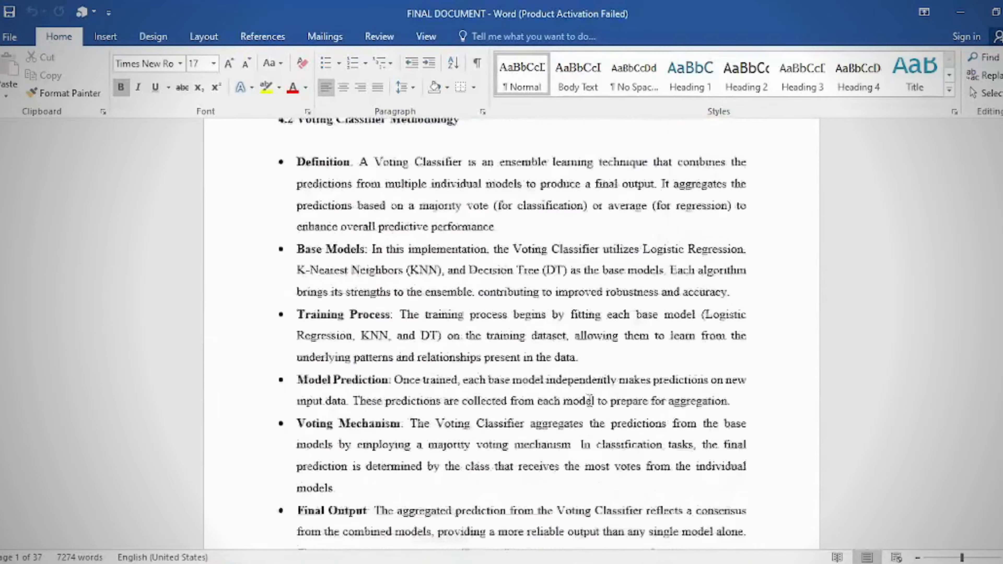
scroll("down", 3)
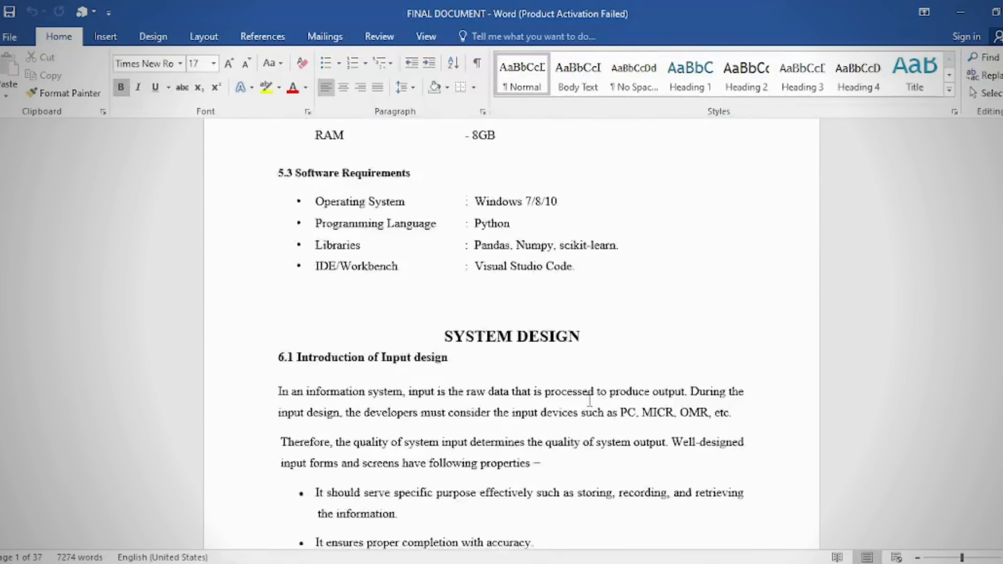
scroll("down", 3)
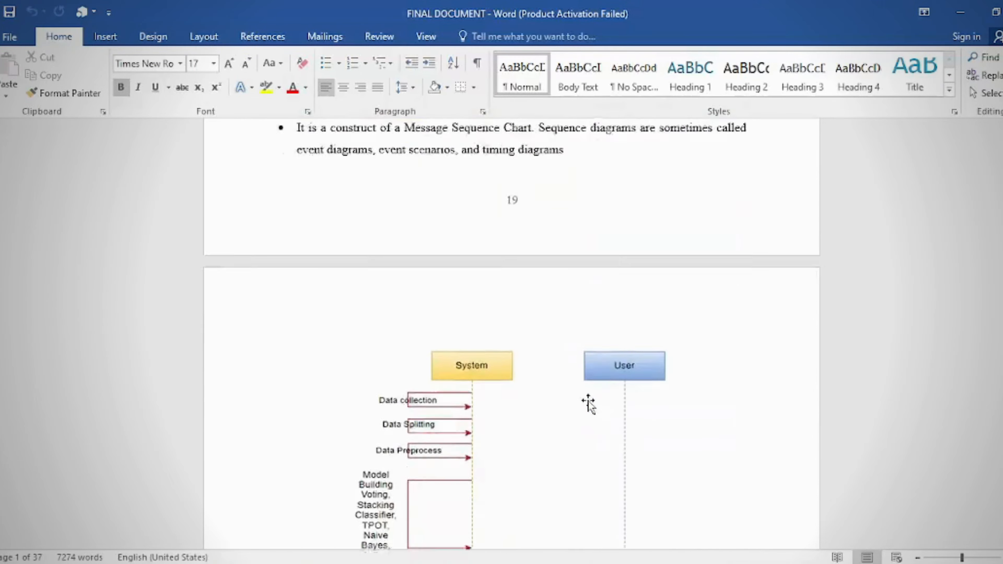
scroll("down", 3)
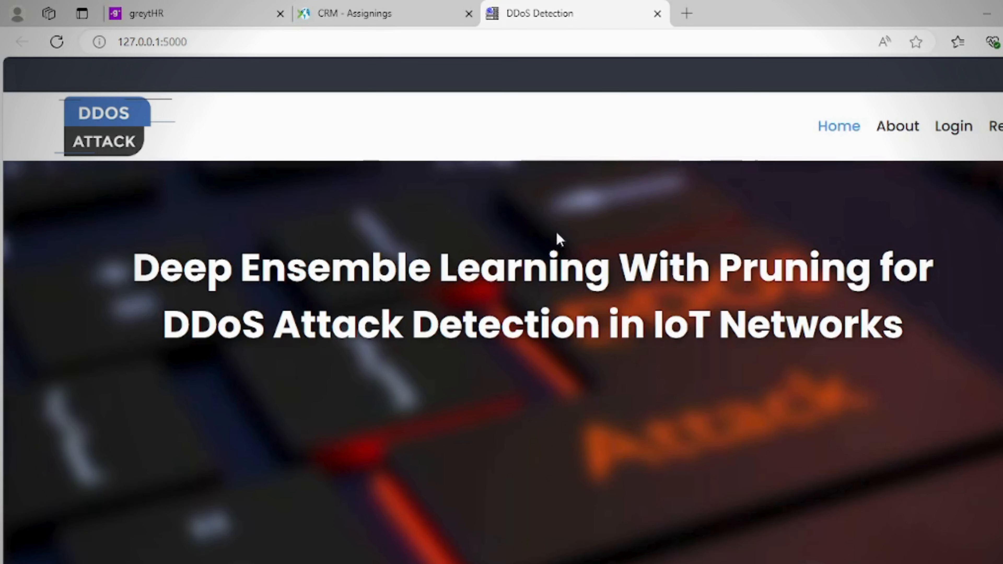
Step: Log in to the DDoS Detection web app with email and password
left_click(896, 126)
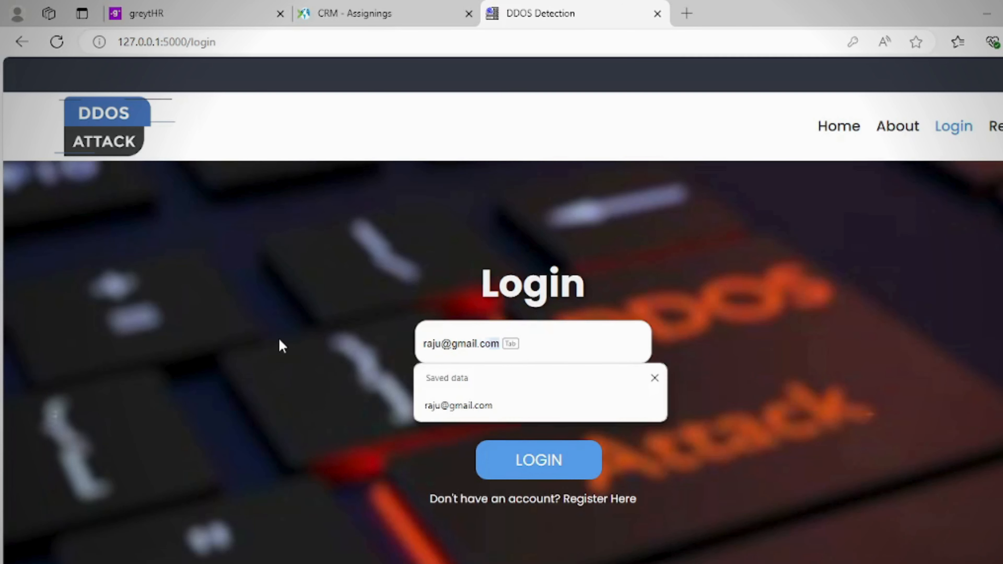
left_click(532, 398)
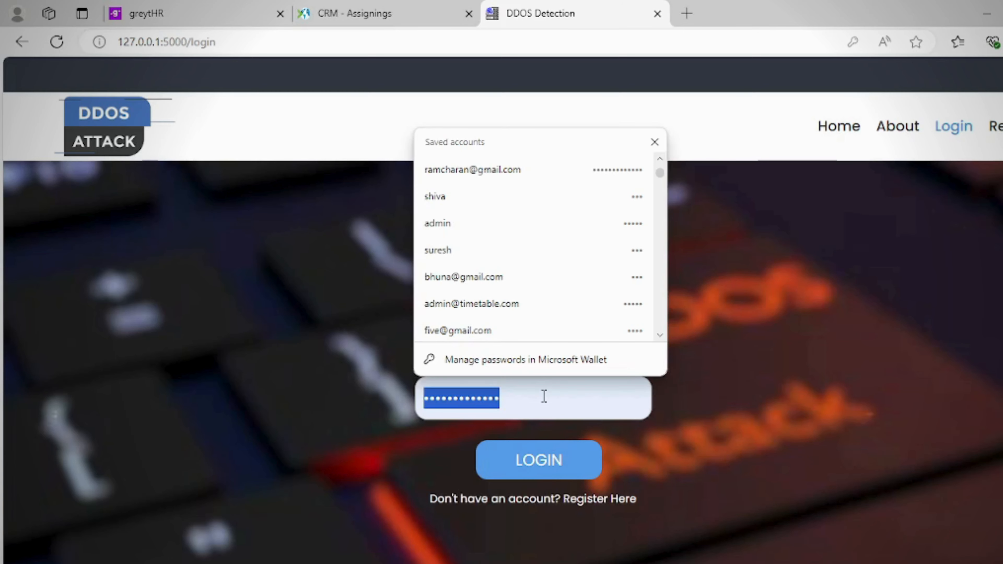
left_click(538, 459)
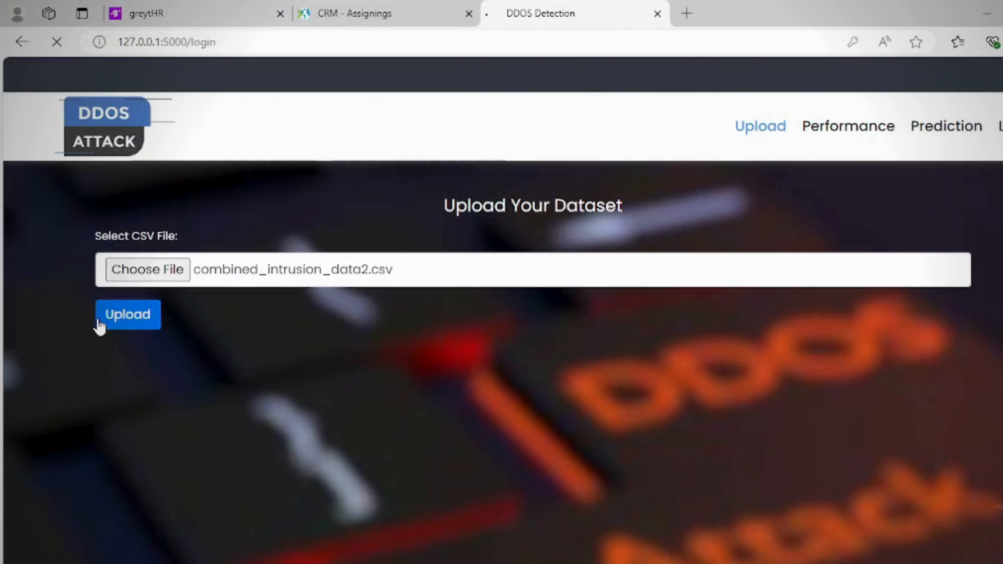
Step: Upload the dataset and get Naive Bayes accuracy of 80.0%
left_click(128, 314)
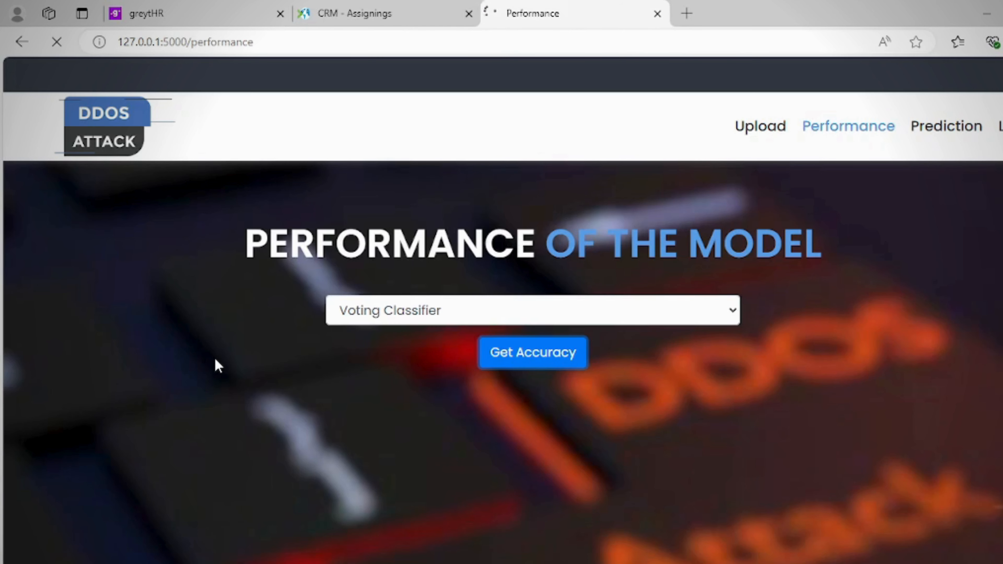
left_click(532, 310)
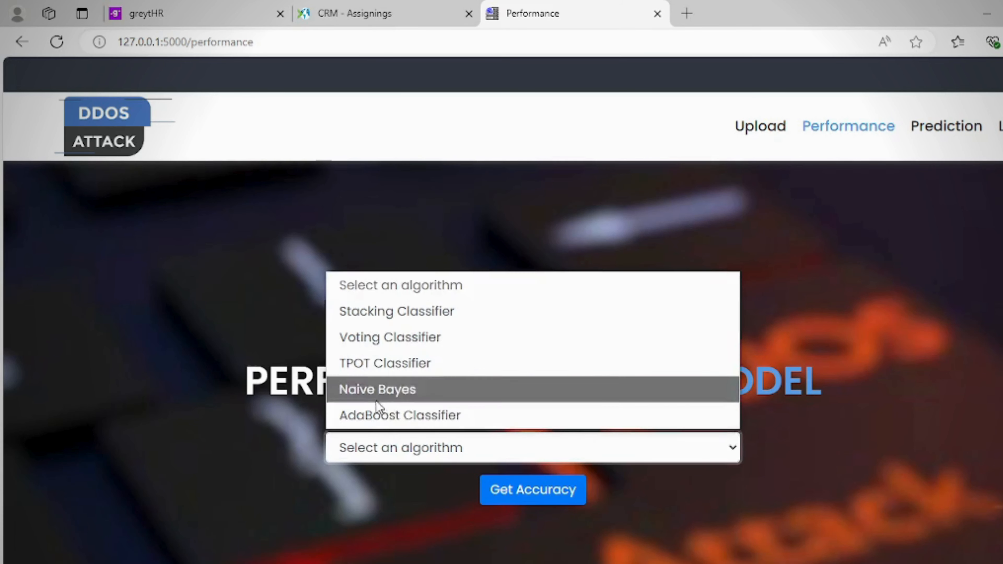
left_click(377, 388)
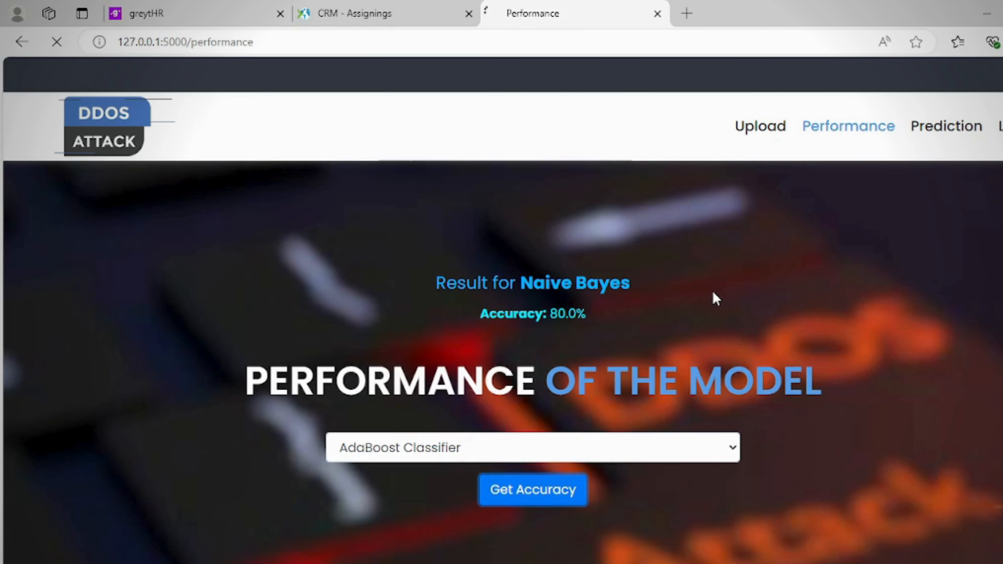
Step: Fill the prediction form packet fields with values 2, 2 and 6
left_click(945, 126)
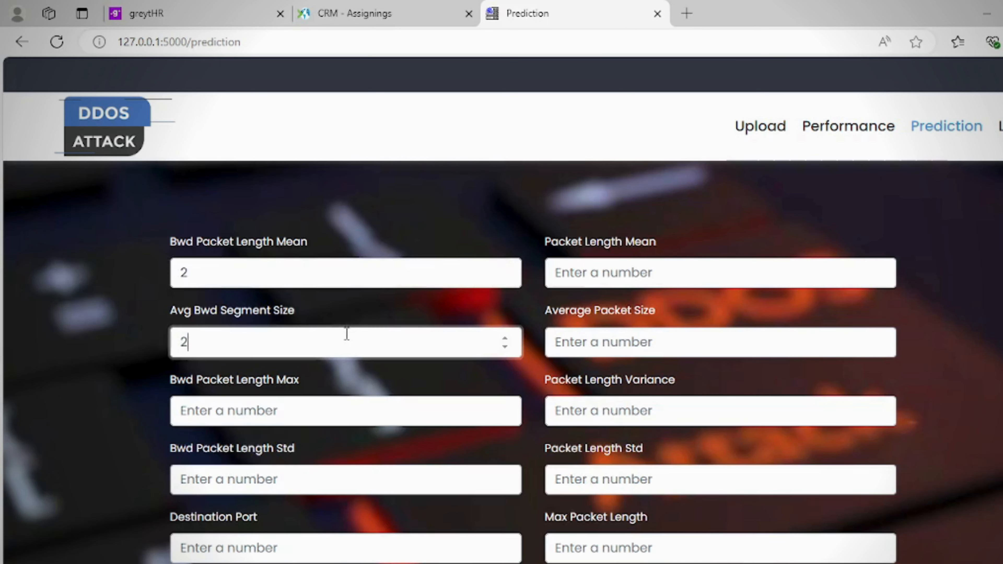
type("6")
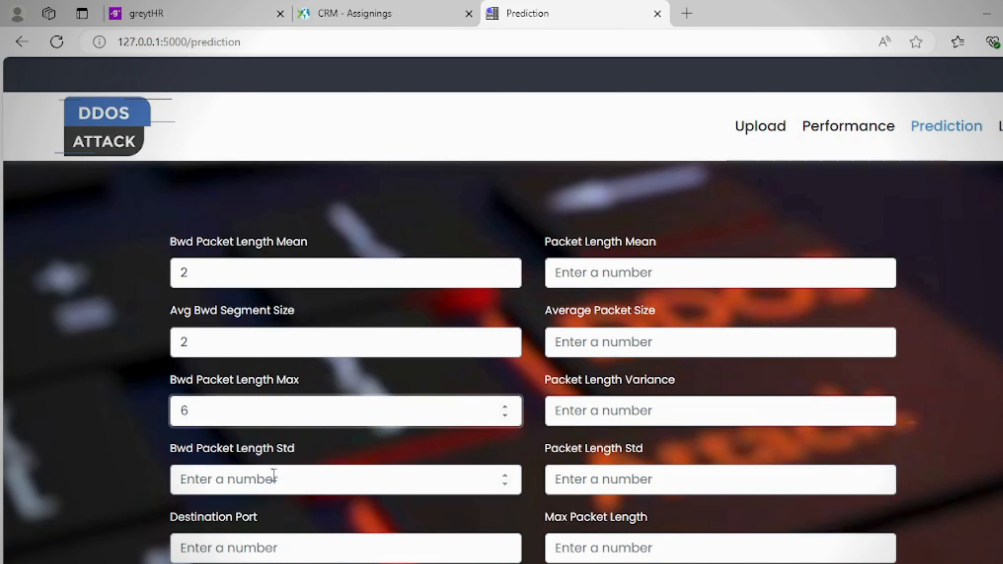